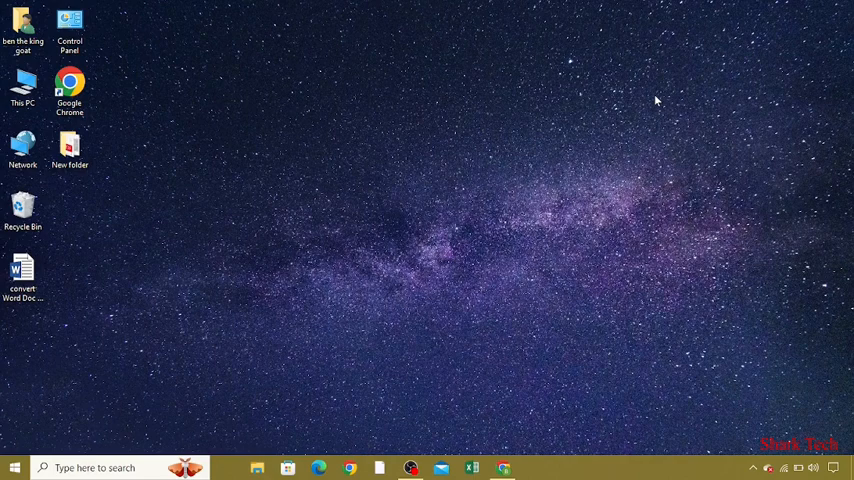
{"action": "mouse_move", "coordinate": [402, 148]}
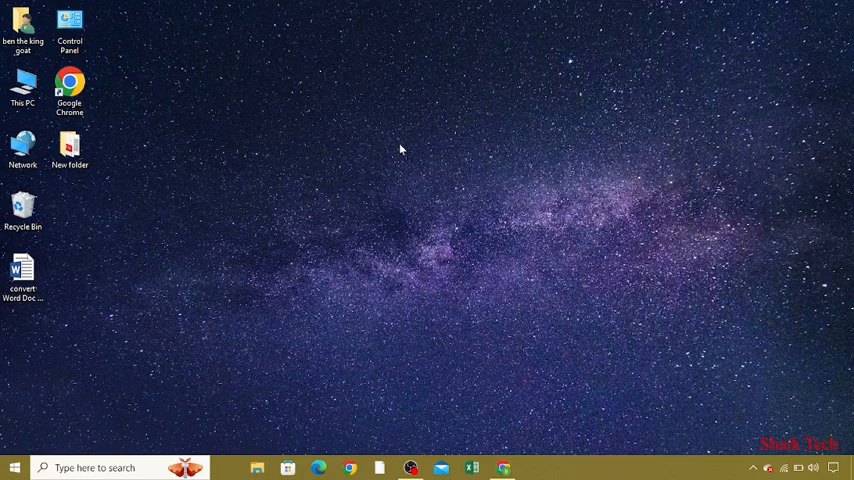
{"action": "mouse_move", "coordinate": [419, 172]}
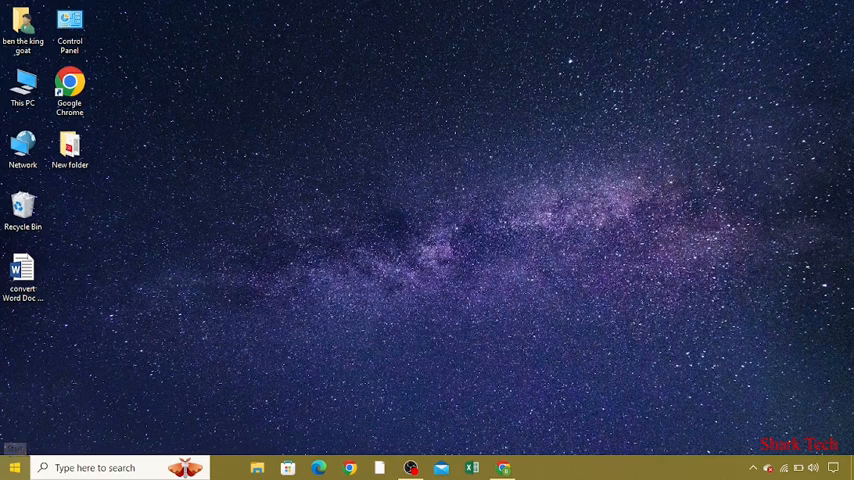
Open the Start menu, then right-click Start to show the Win+X system tools menu.
{"action": "left_click", "coordinate": [13, 462]}
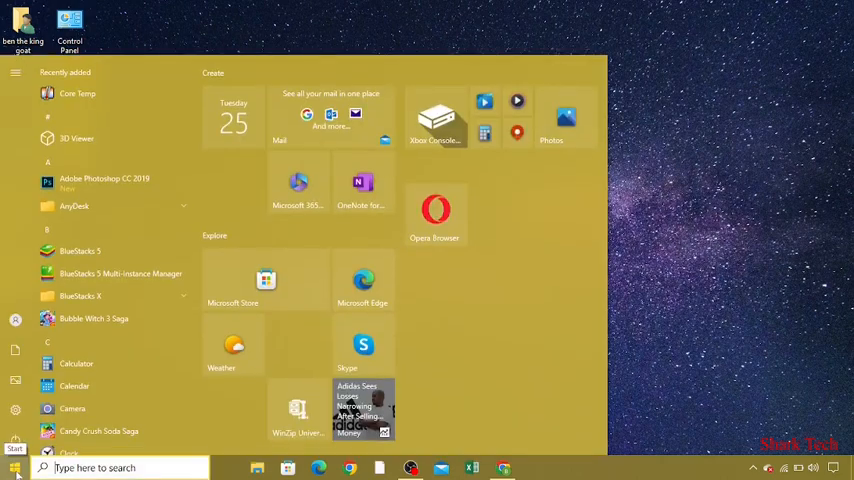
{"action": "right_click", "coordinate": [11, 455]}
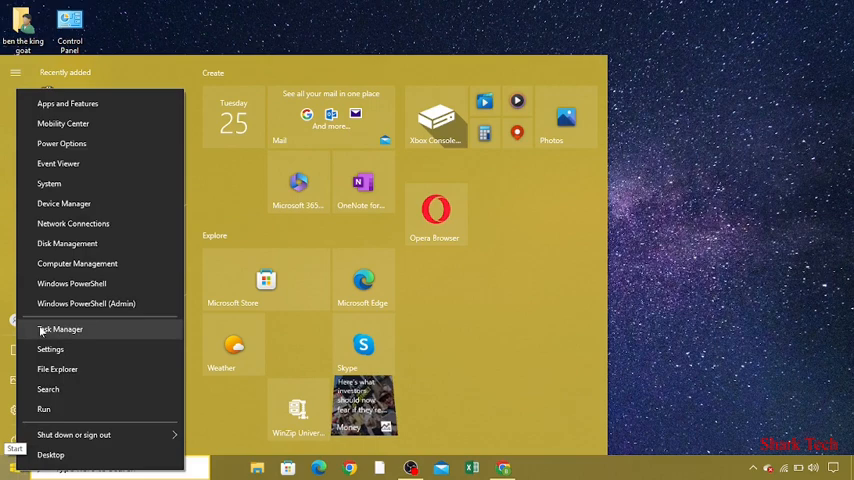
{"action": "mouse_move", "coordinate": [64, 203]}
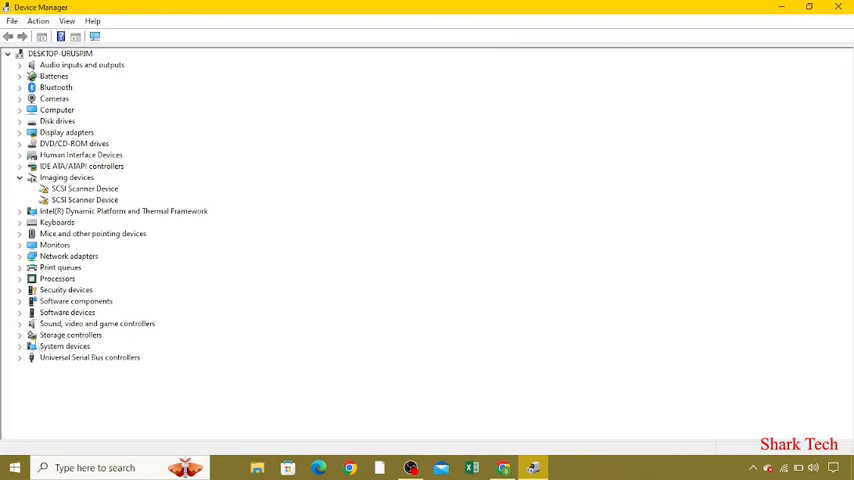
Expand the System devices category after briefly expanding and collapsing Universal Serial Bus controllers.
{"action": "left_click", "coordinate": [21, 357]}
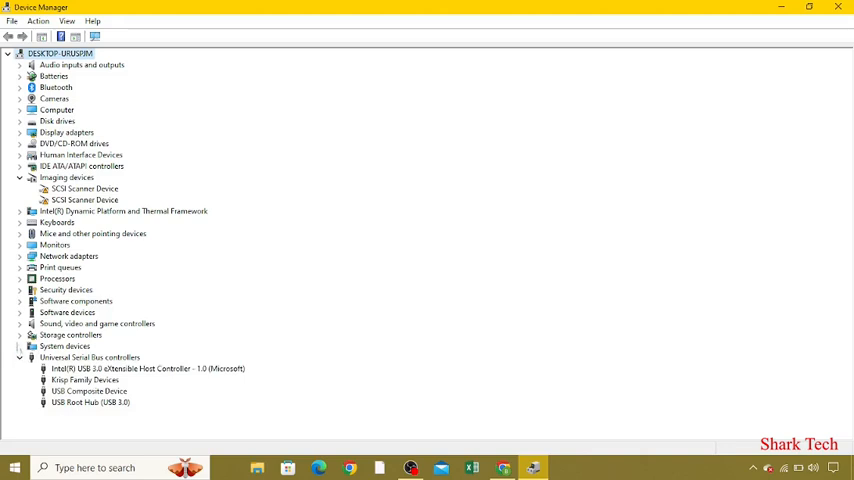
{"action": "left_click", "coordinate": [21, 357]}
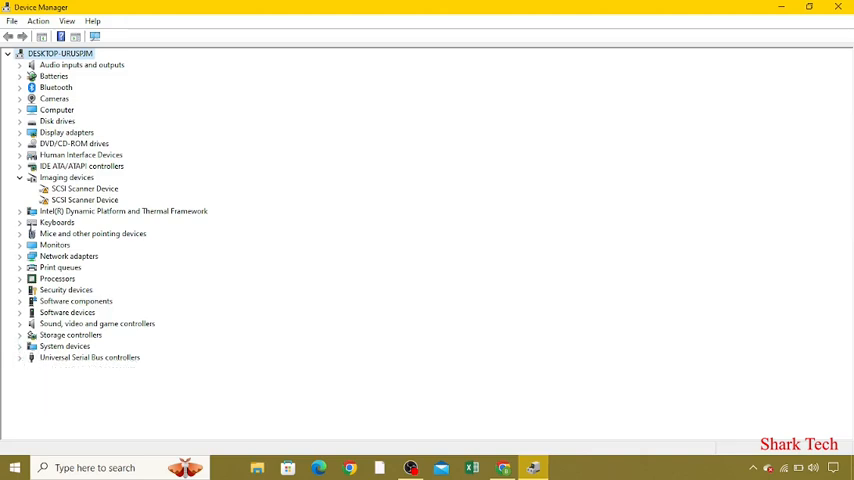
{"action": "left_click", "coordinate": [21, 177]}
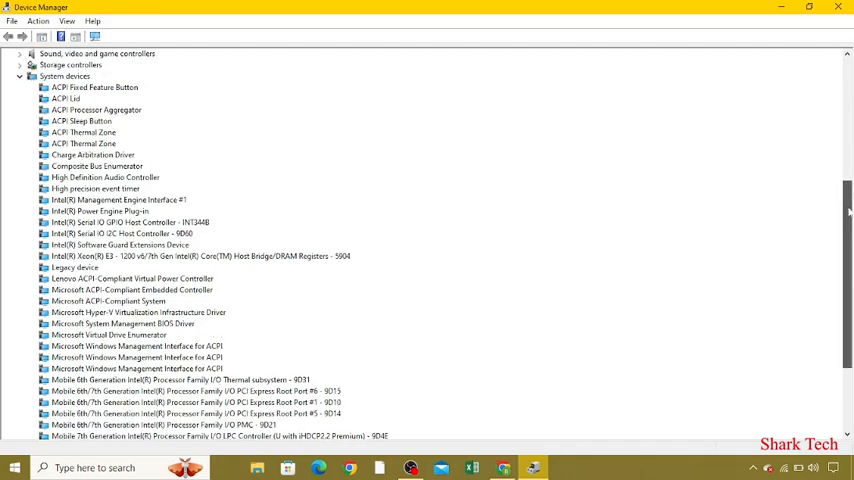
Scroll down through the System devices list, then close Device Manager.
{"action": "scroll", "scroll_direction": "down", "scroll_amount": 3}
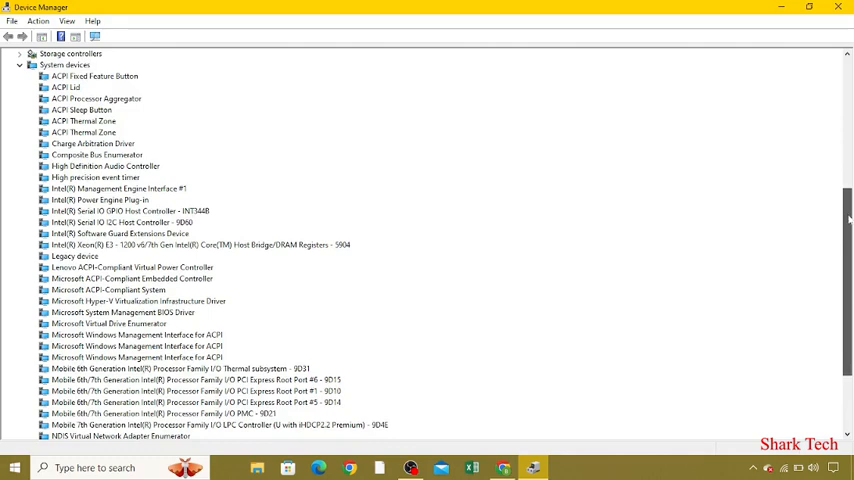
{"action": "scroll", "scroll_direction": "down", "scroll_amount": 3}
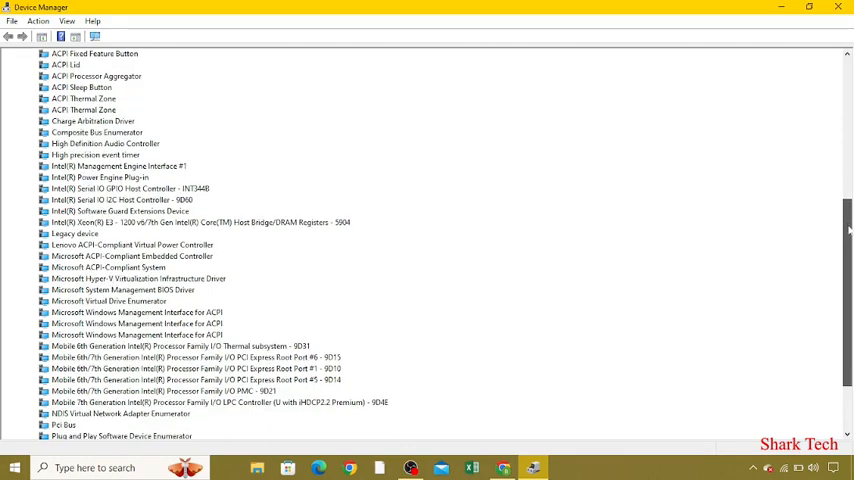
{"action": "scroll", "scroll_direction": "down", "scroll_amount": 3}
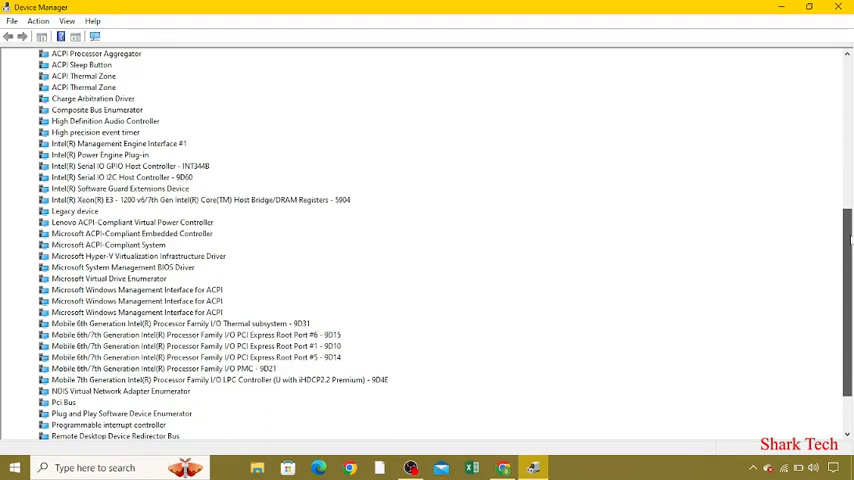
{"action": "scroll", "scroll_direction": "down", "scroll_amount": 3}
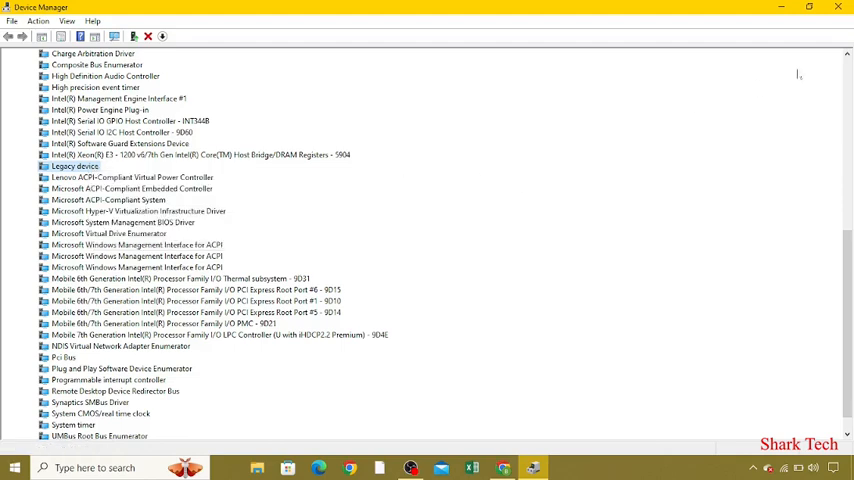
{"action": "left_click", "coordinate": [837, 9]}
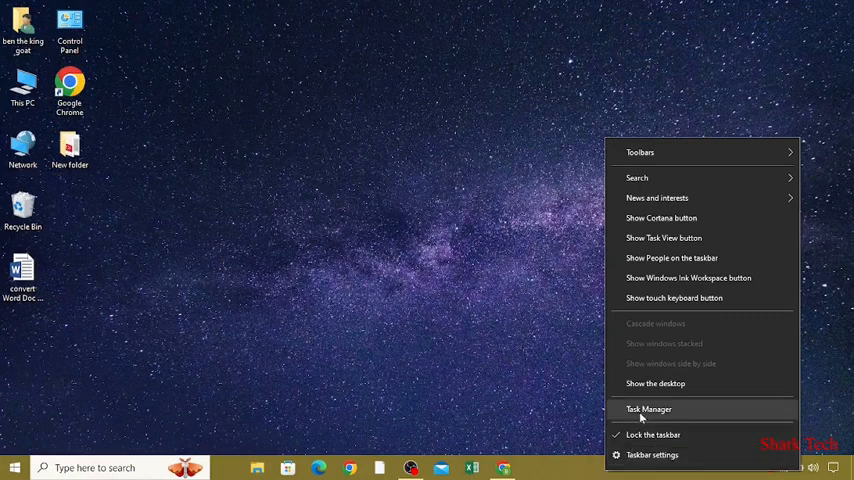
Open Task Manager, maximize it, and switch to the Startup tab.
{"action": "left_click", "coordinate": [646, 409]}
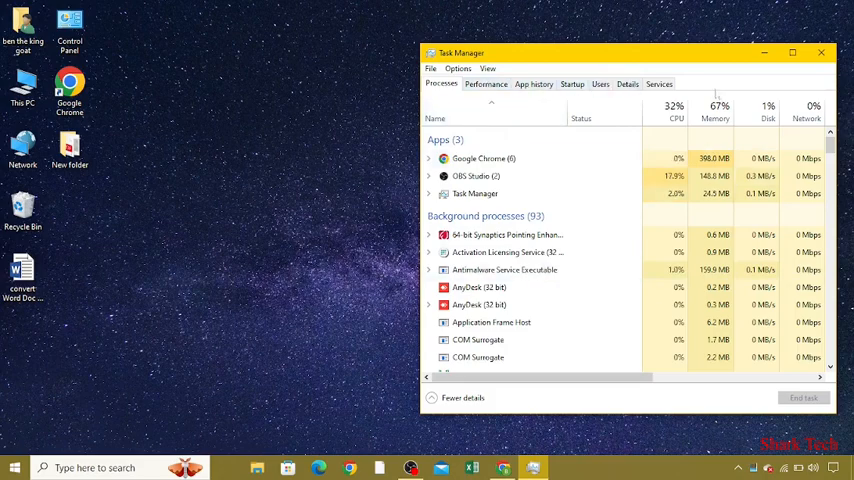
{"action": "left_click", "coordinate": [789, 48]}
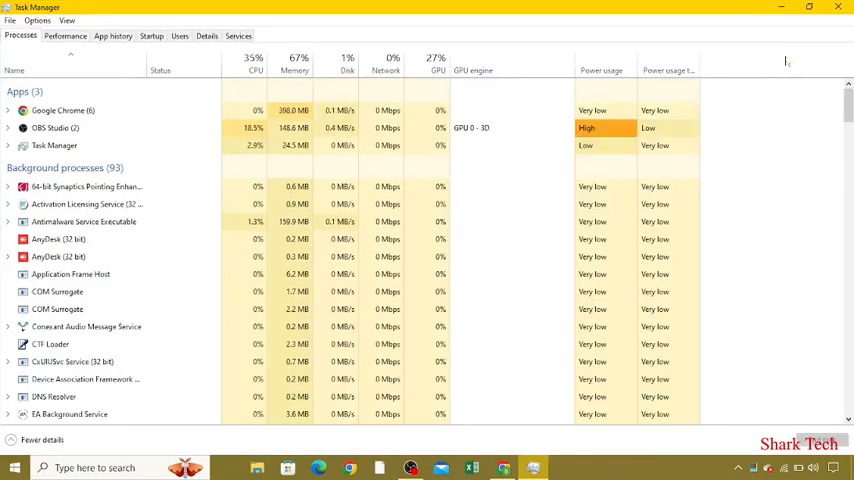
{"action": "left_click", "coordinate": [149, 37]}
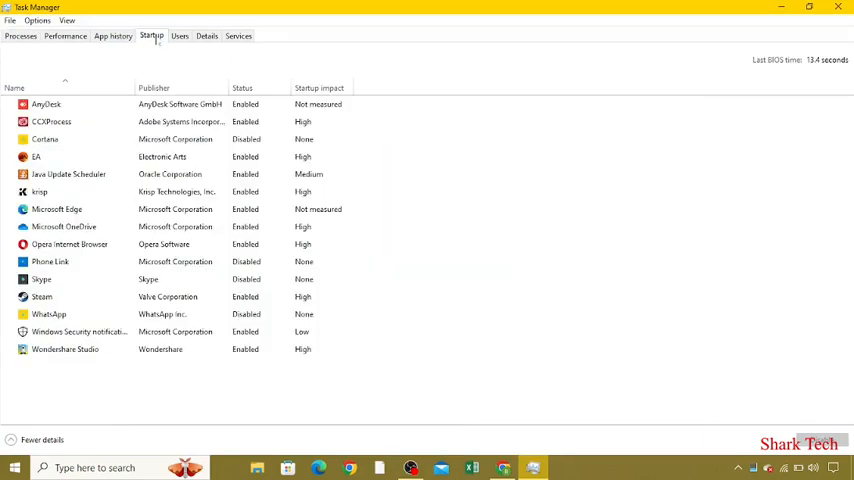
Review the startup entries, open the EA entry's context menu, then close Task Manager.
{"action": "left_click", "coordinate": [40, 104]}
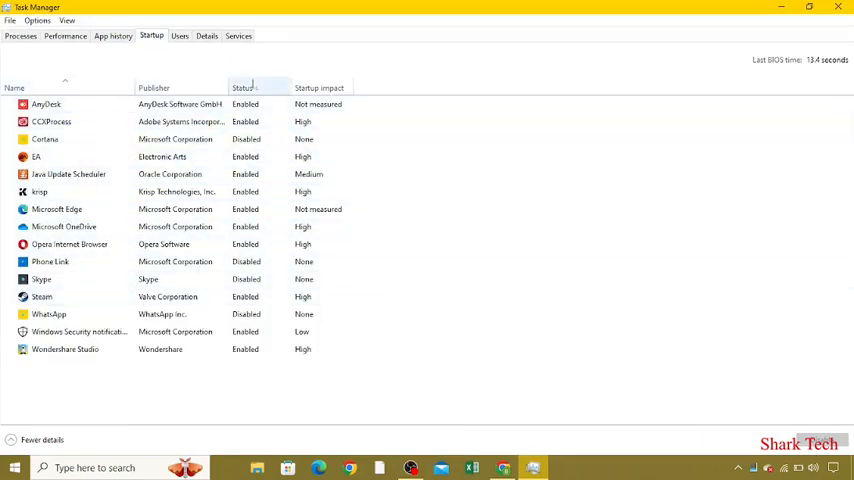
{"action": "left_click", "coordinate": [40, 103]}
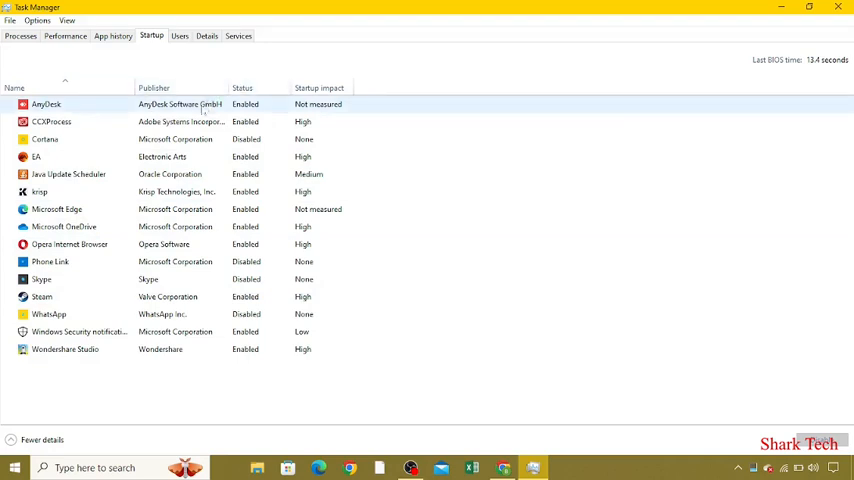
{"action": "left_click", "coordinate": [150, 156]}
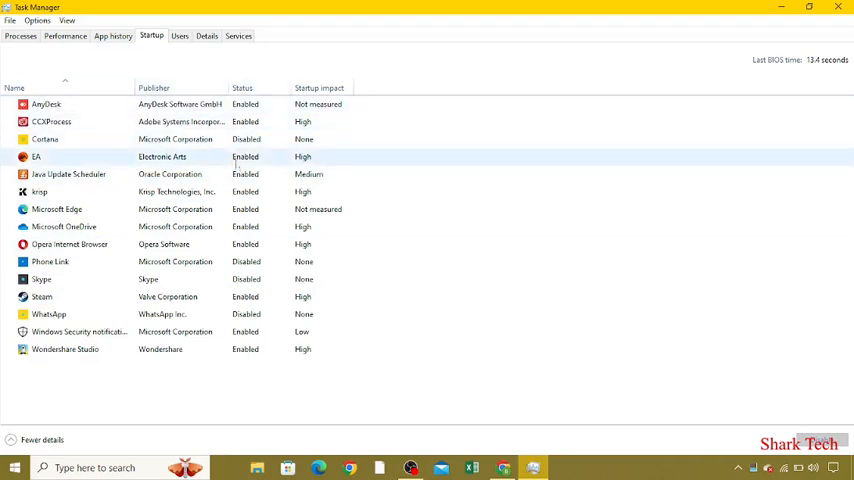
{"action": "right_click", "coordinate": [75, 121]}
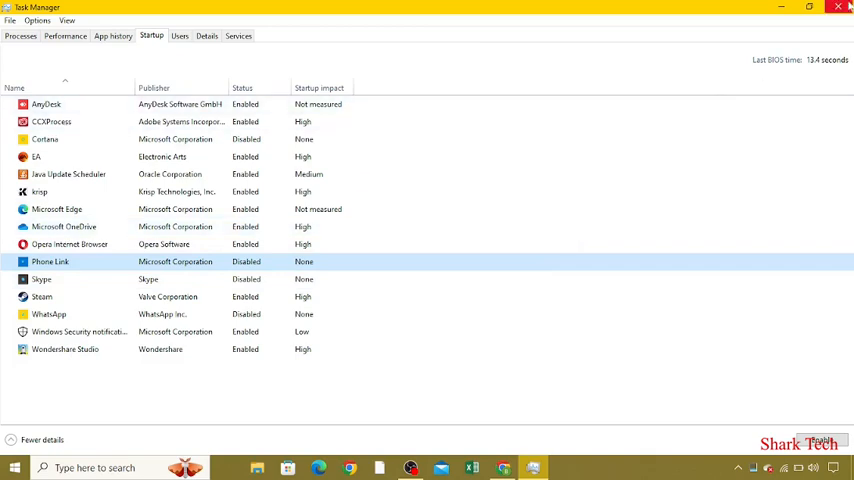
{"action": "left_click", "coordinate": [844, 8]}
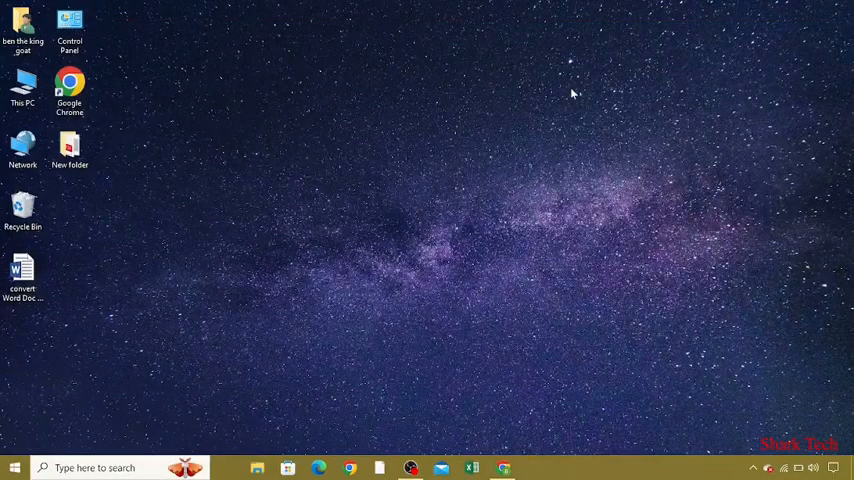
{"action": "mouse_move", "coordinate": [428, 268]}
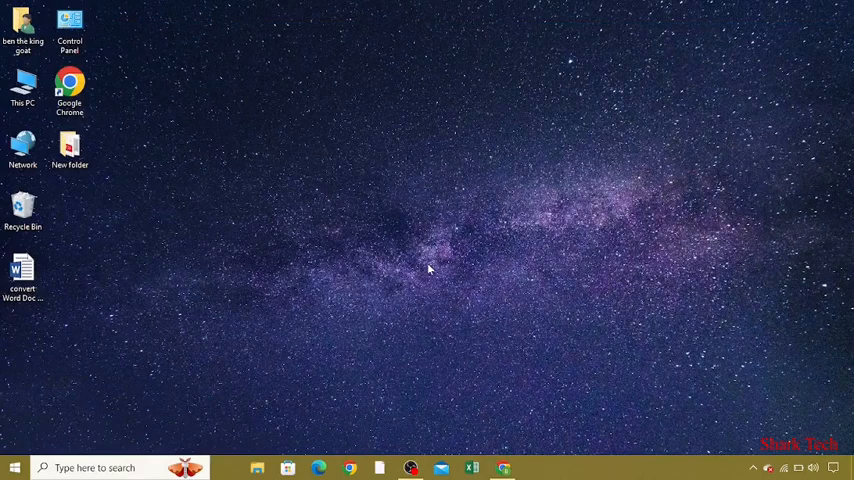